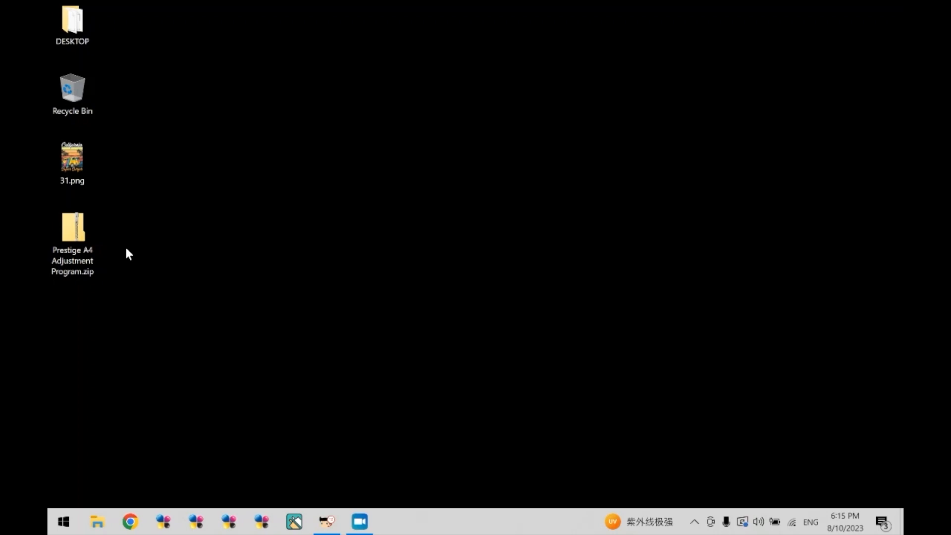
{"action": "mouse_move", "coordinate": [102, 239]}
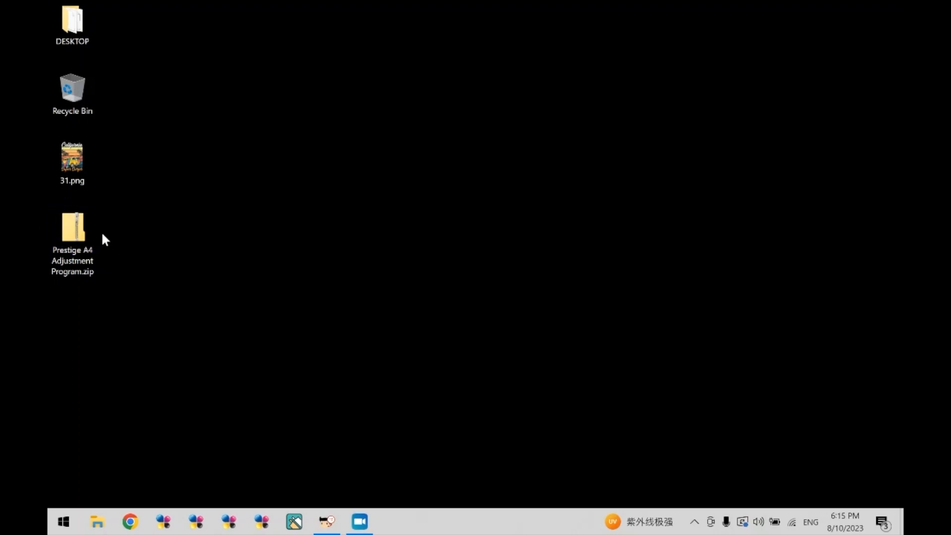
Extract the Prestige A4 Adjustment Program zip to the Desktop via Extract All.
{"action": "right_click", "coordinate": [72, 230]}
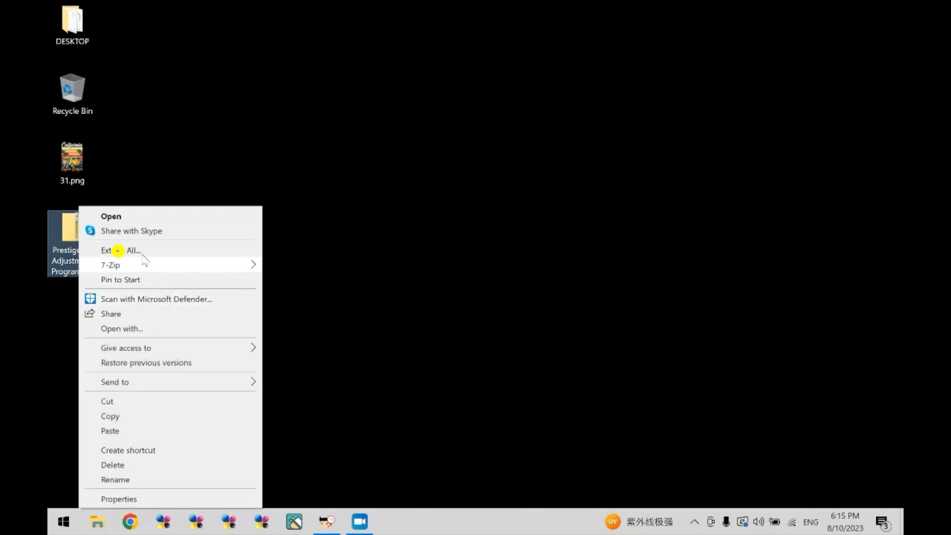
{"action": "left_click", "coordinate": [130, 249]}
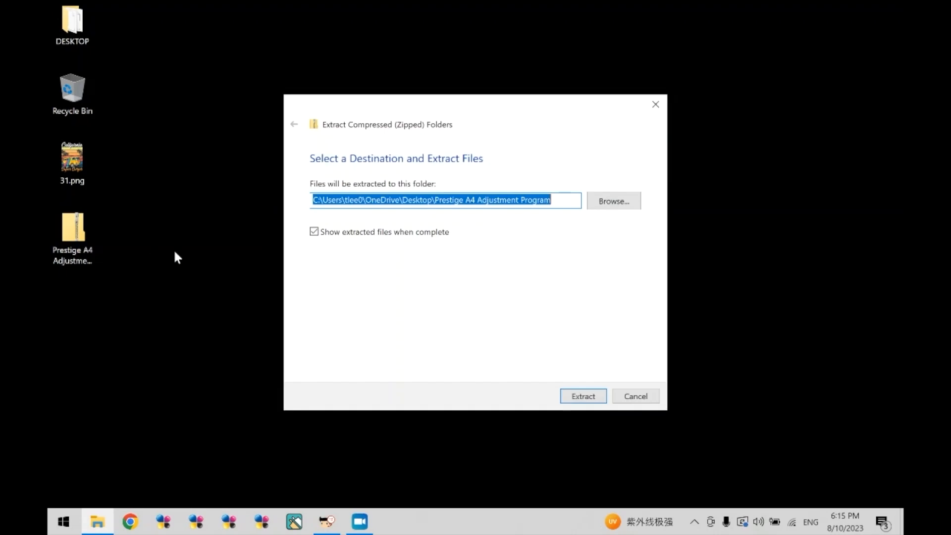
{"action": "mouse_move", "coordinate": [508, 305]}
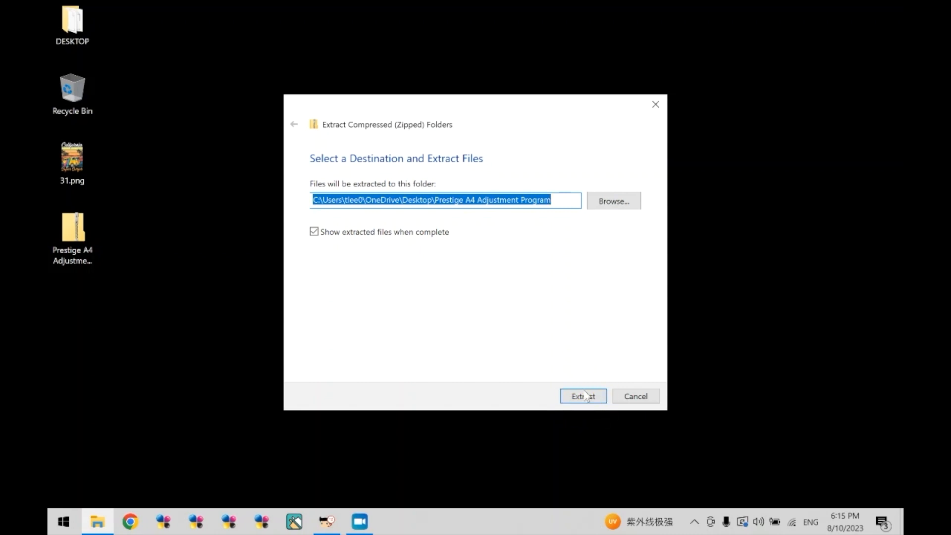
{"action": "left_click", "coordinate": [582, 395]}
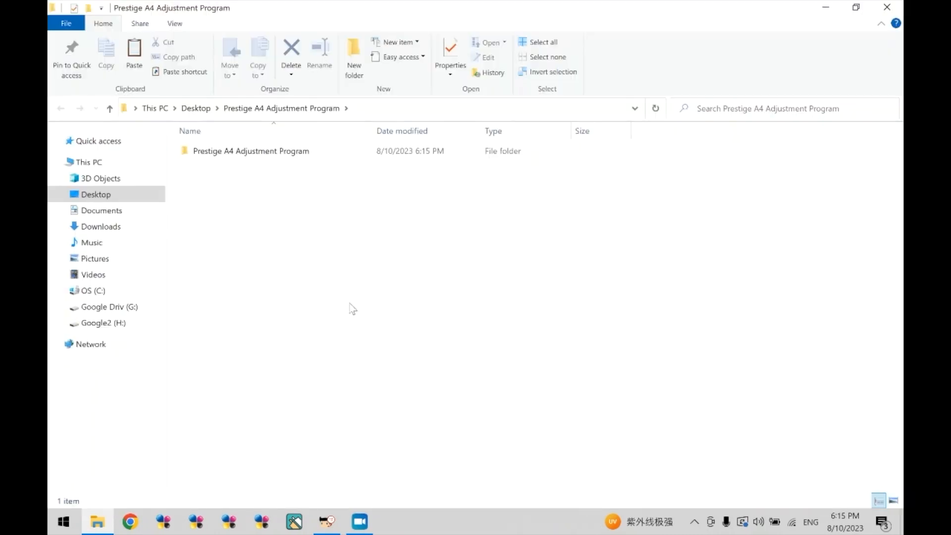
{"action": "mouse_move", "coordinate": [297, 219]}
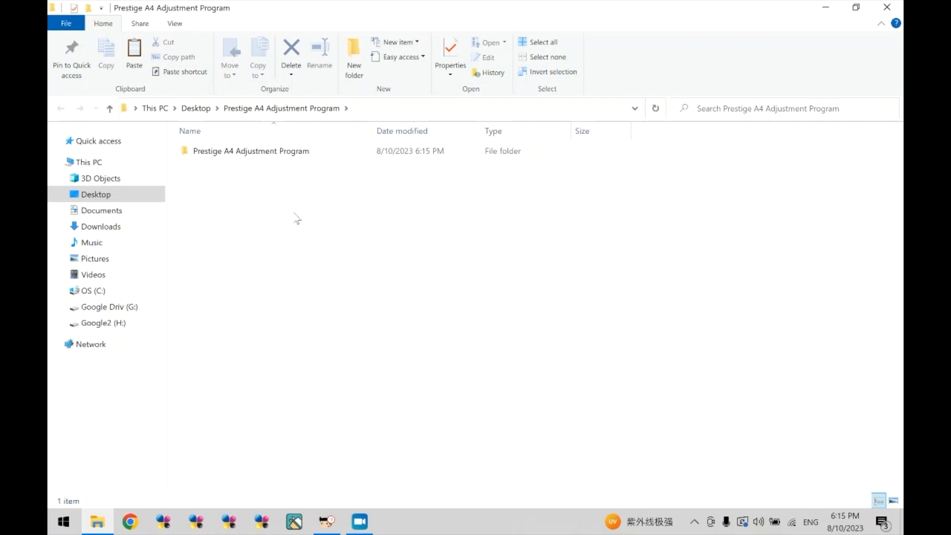
Launch Adjprog.exe from inside the extracted Prestige A4 Adjustment Program folder.
{"action": "left_click", "coordinate": [250, 150]}
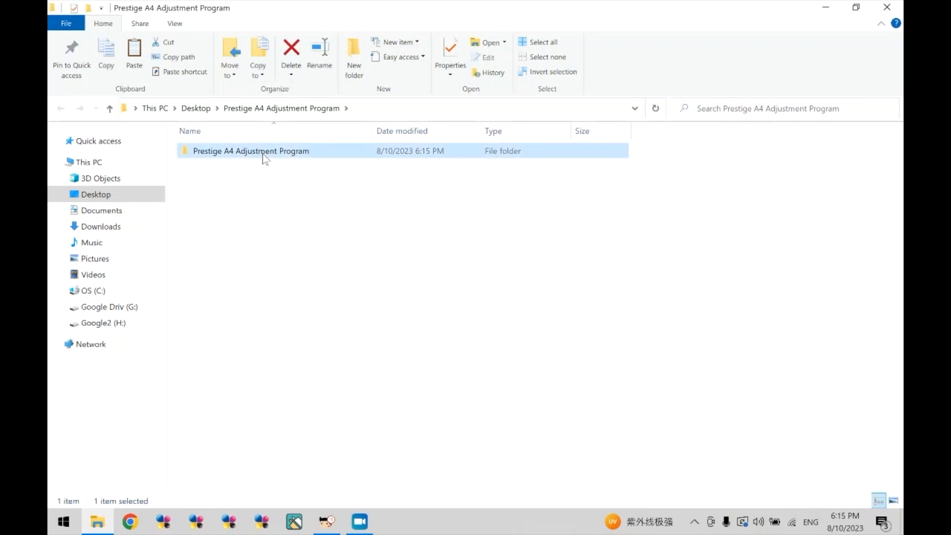
{"action": "double_click", "coordinate": [251, 151]}
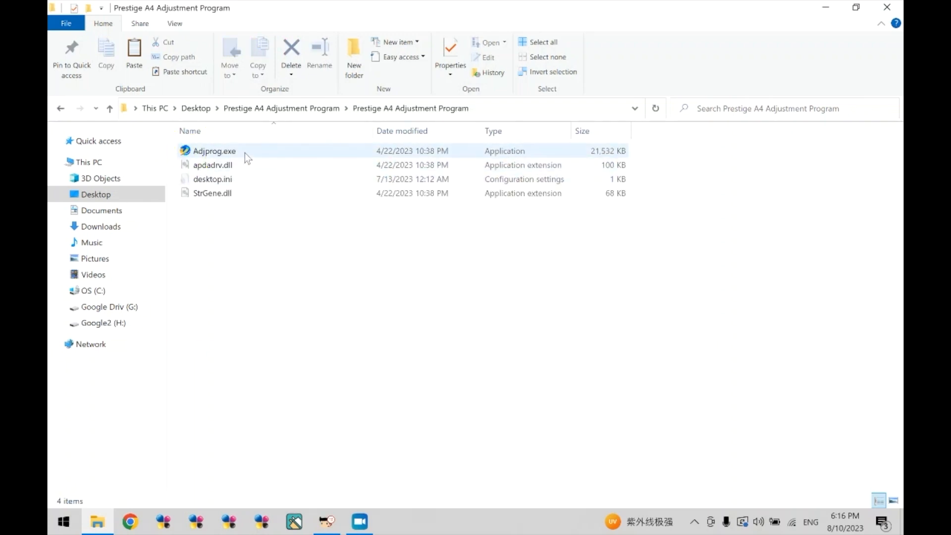
{"action": "double_click", "coordinate": [213, 151]}
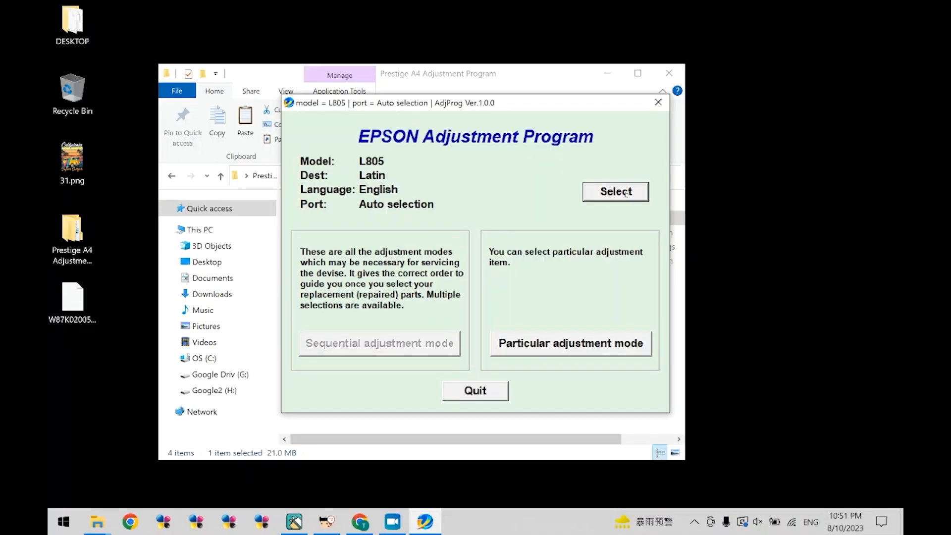
Set the printer port to USB002 (L805 Series) and confirm the model settings.
{"action": "left_click", "coordinate": [614, 191]}
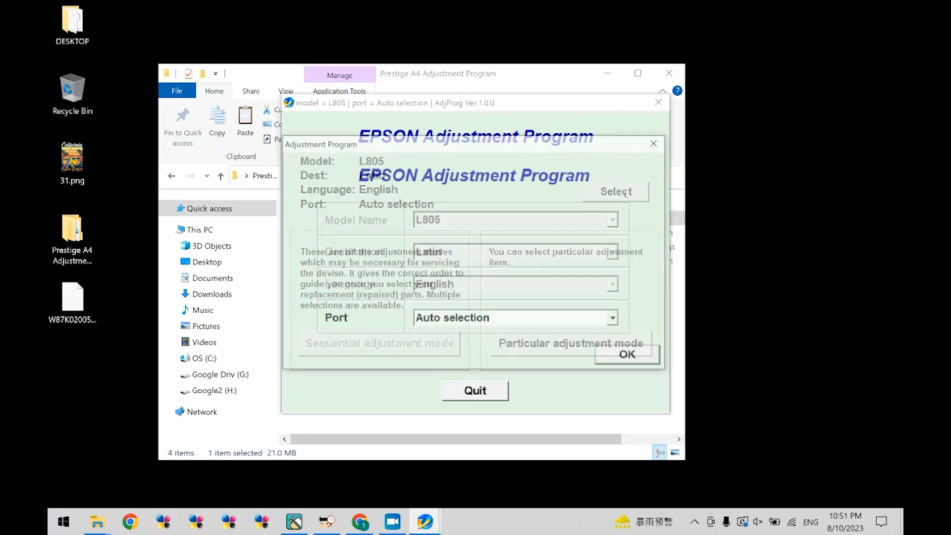
{"action": "left_click", "coordinate": [615, 319]}
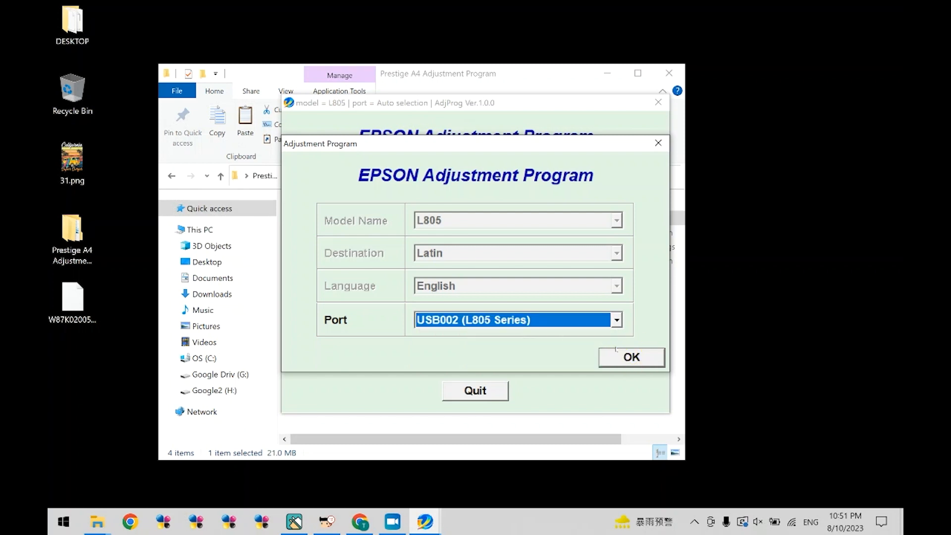
{"action": "left_click", "coordinate": [630, 357]}
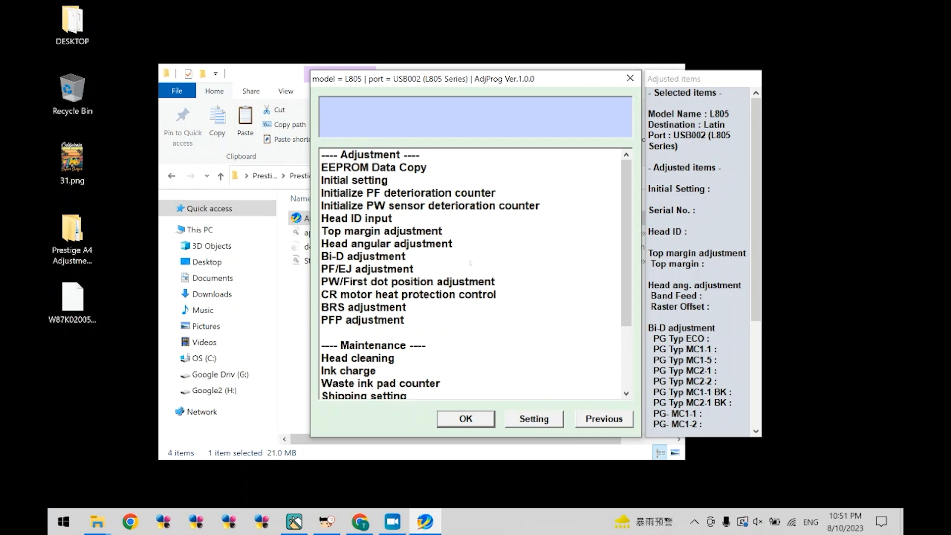
{"action": "scroll", "scroll_direction": "down", "scroll_amount": 3}
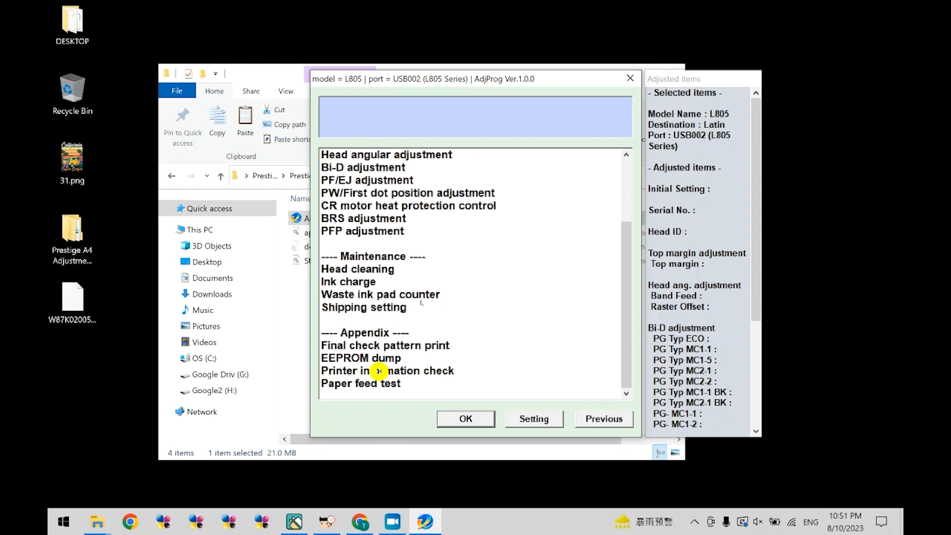
{"action": "left_click", "coordinate": [465, 419]}
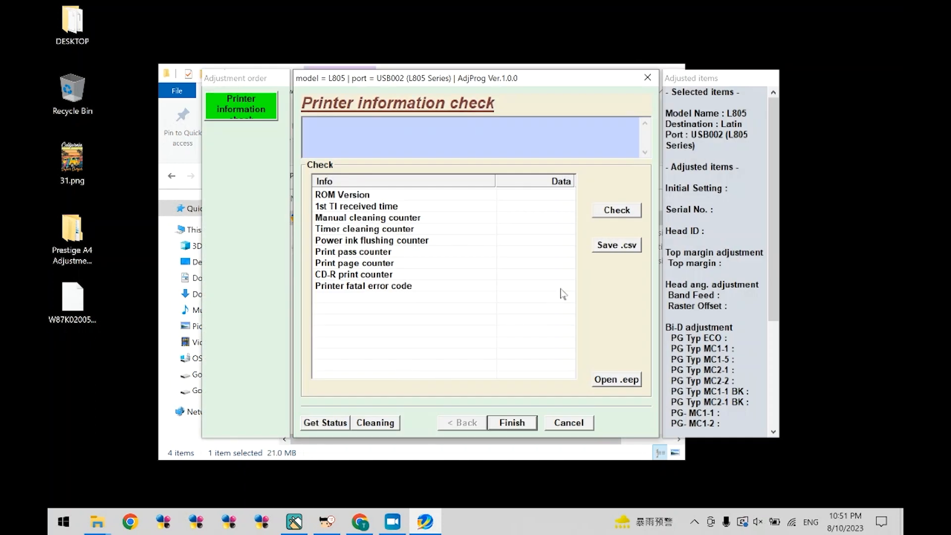
{"action": "left_click", "coordinate": [615, 209]}
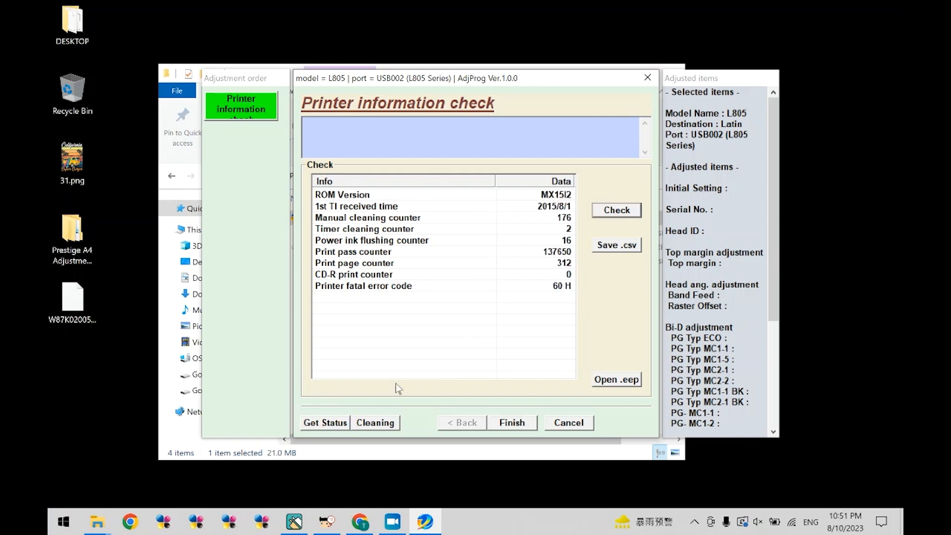
{"action": "left_click", "coordinate": [324, 422]}
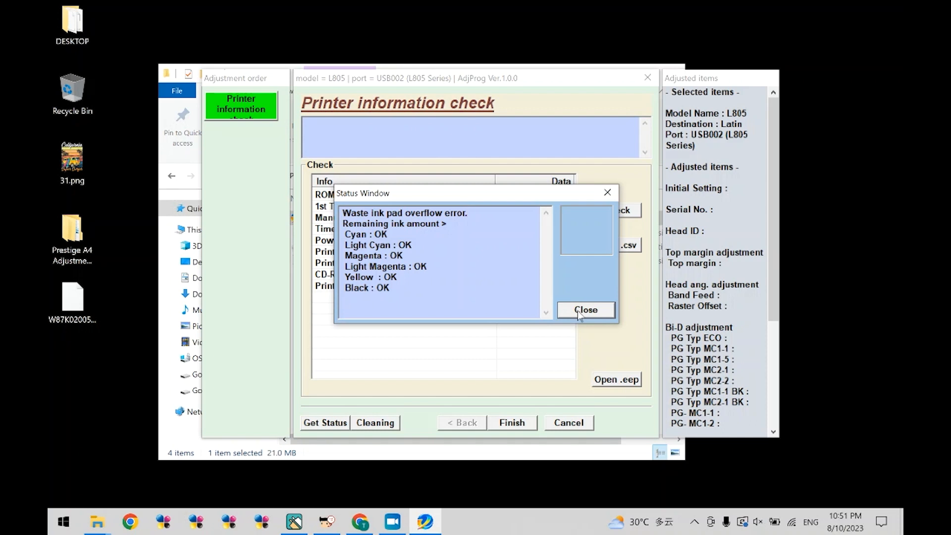
{"action": "left_click", "coordinate": [586, 309]}
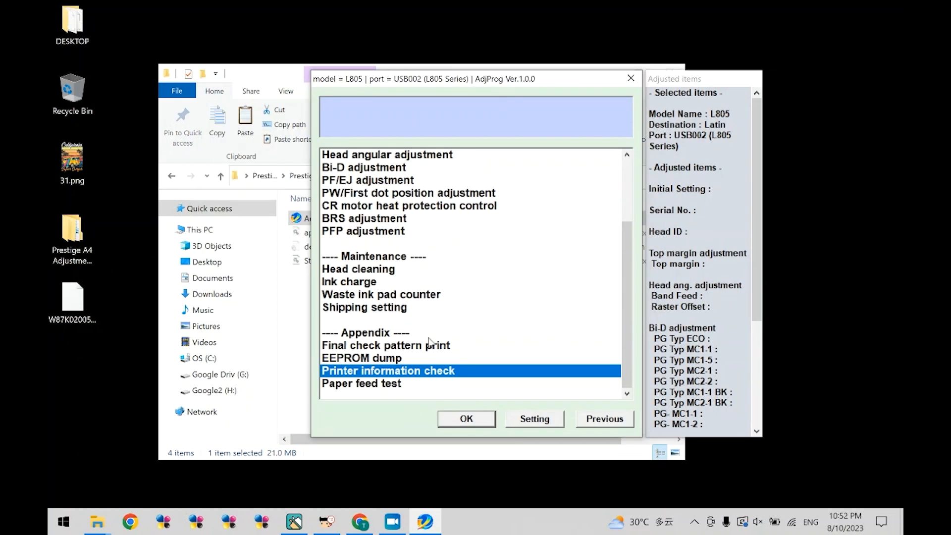
Check the waste ink pad counters and initialize the main pad counter at 17572 points.
{"action": "left_click", "coordinate": [465, 418]}
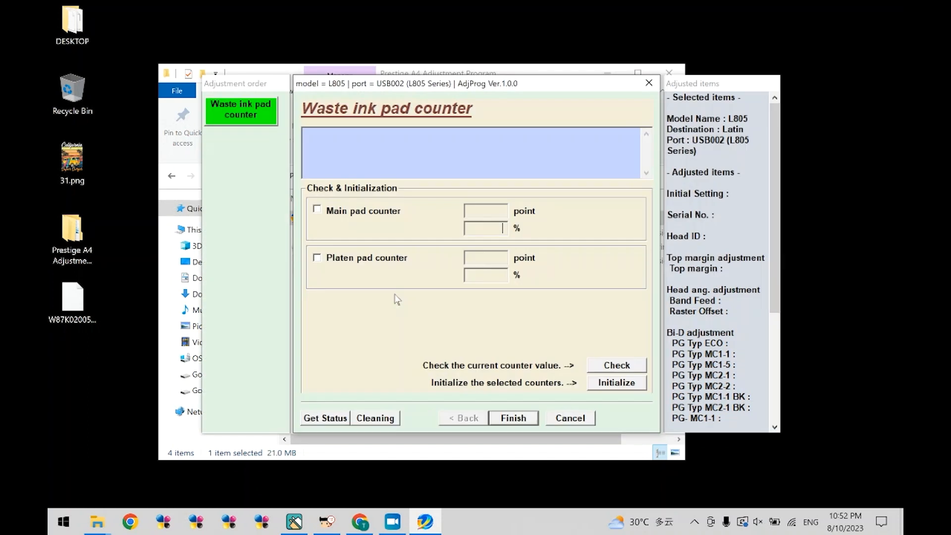
{"action": "mouse_move", "coordinate": [576, 397]}
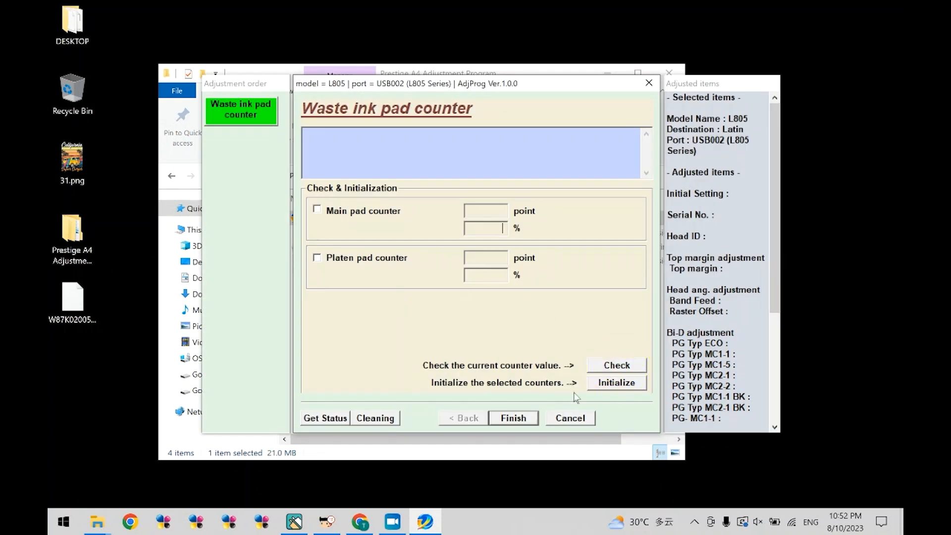
{"action": "left_click", "coordinate": [615, 365]}
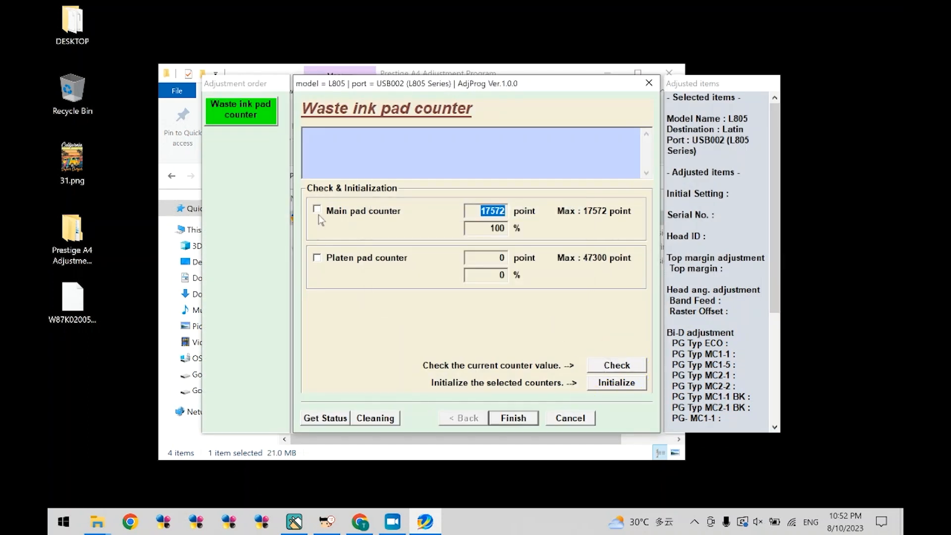
{"action": "left_click", "coordinate": [316, 210]}
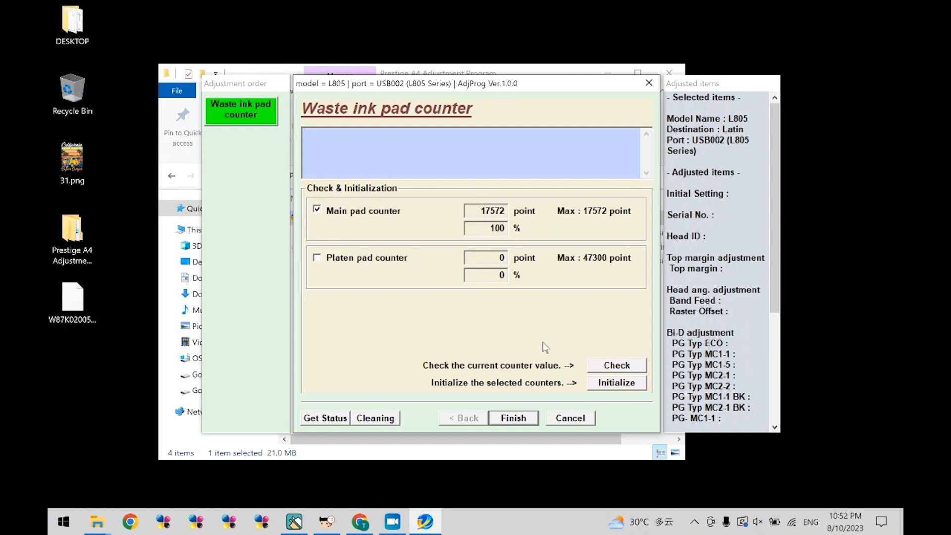
{"action": "left_click", "coordinate": [615, 382]}
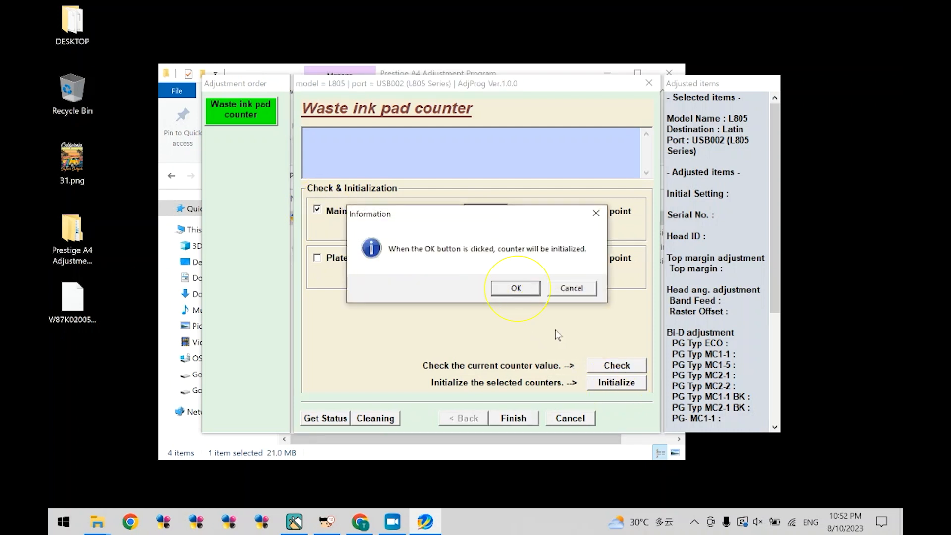
Confirm the main pad counter reset and the turn-off-printer notice, leaving 0 points.
{"action": "left_click", "coordinate": [515, 288]}
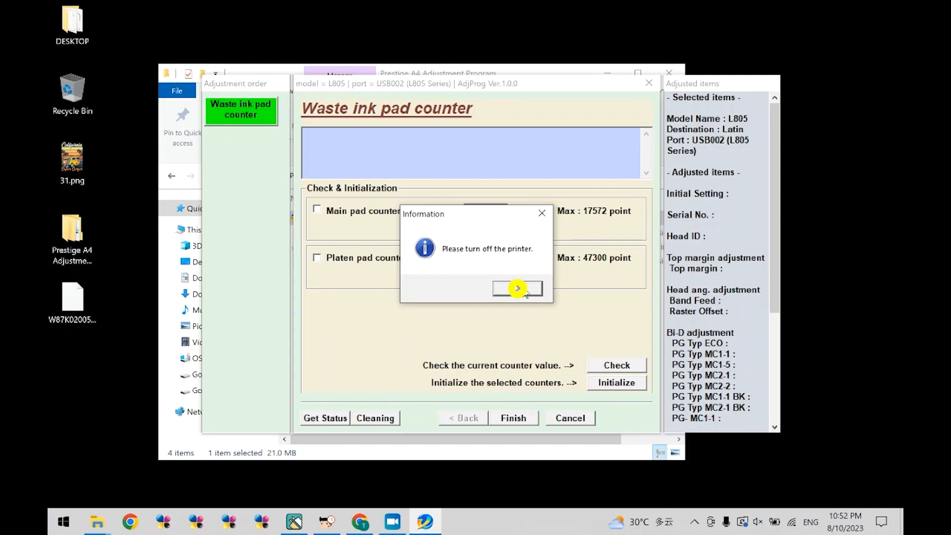
{"action": "left_click", "coordinate": [516, 288]}
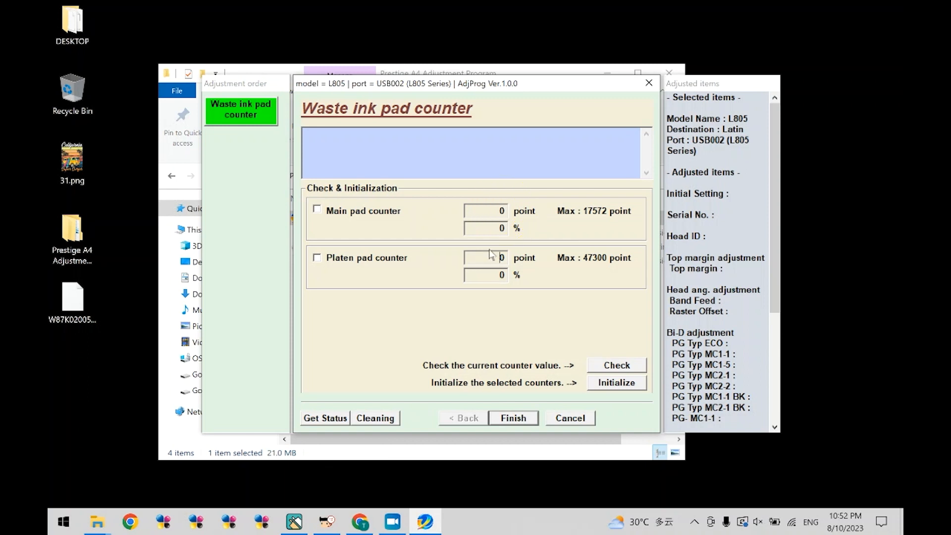
{"action": "mouse_move", "coordinate": [505, 357]}
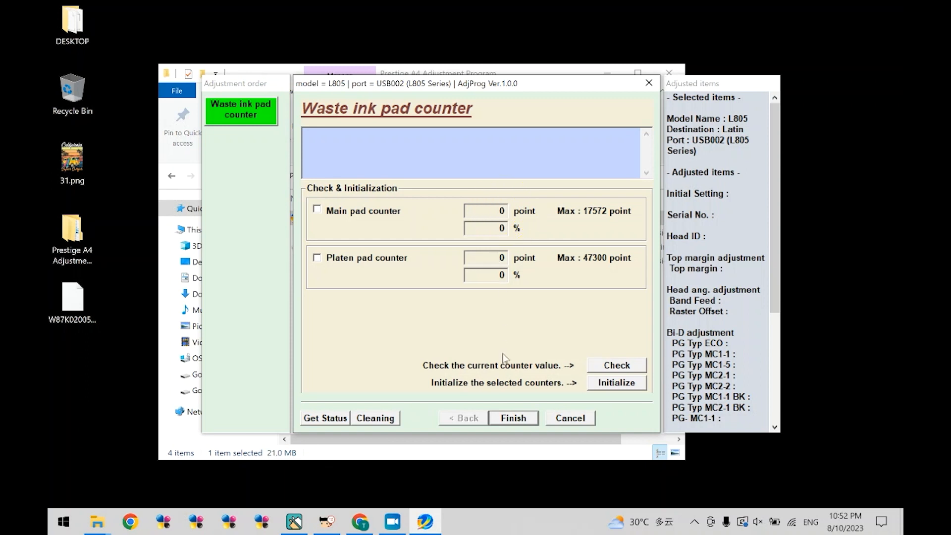